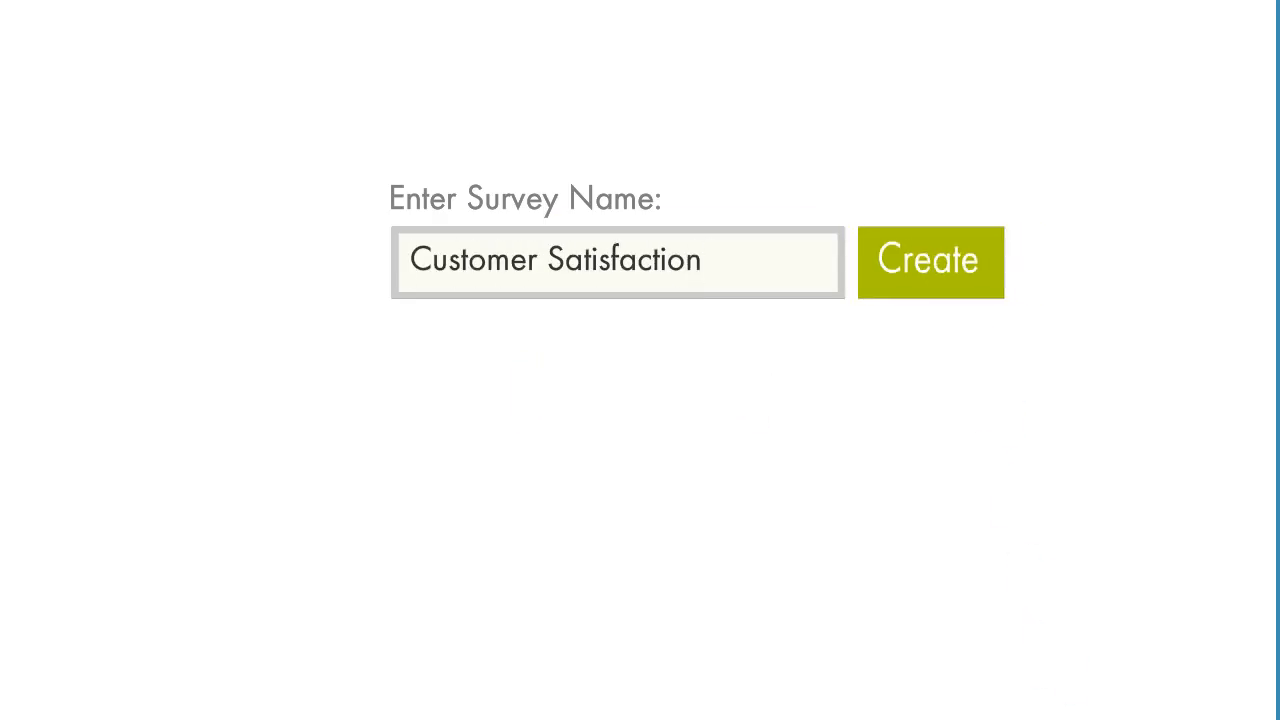
# - Create the 'Customer Satisfaction' survey, producing an empty survey card with no questions
pyautogui.click(928, 260)
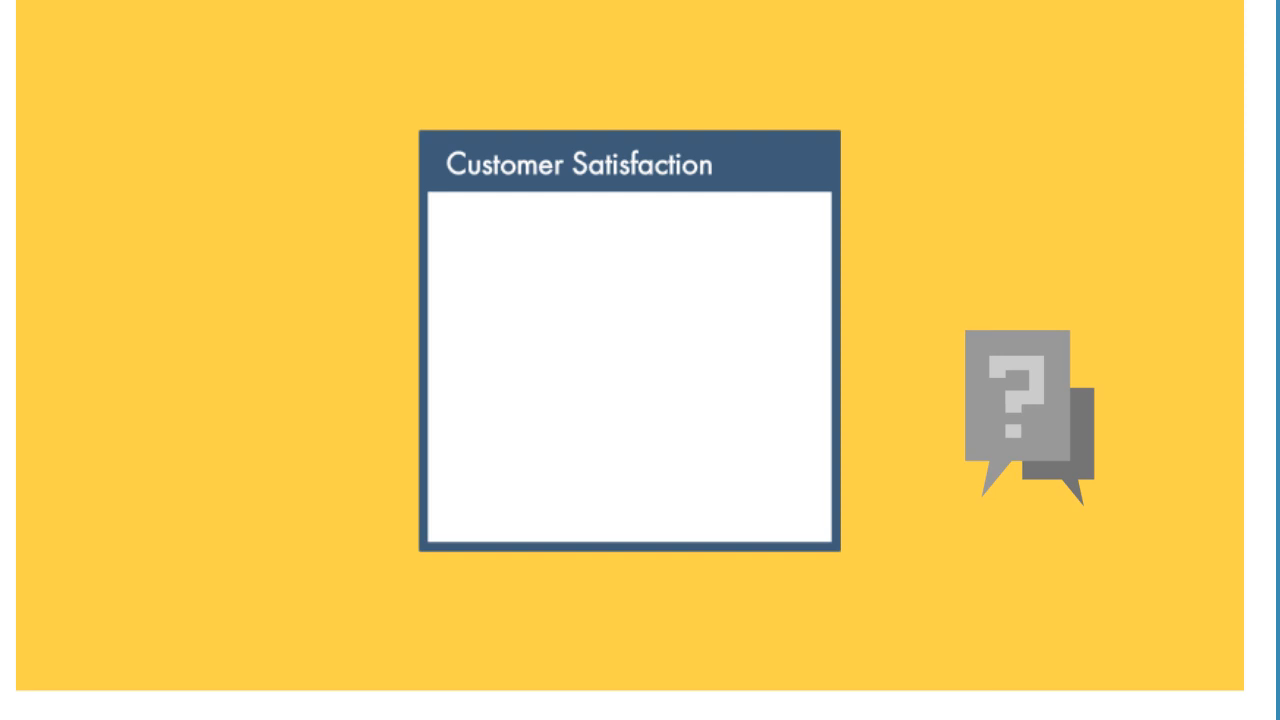